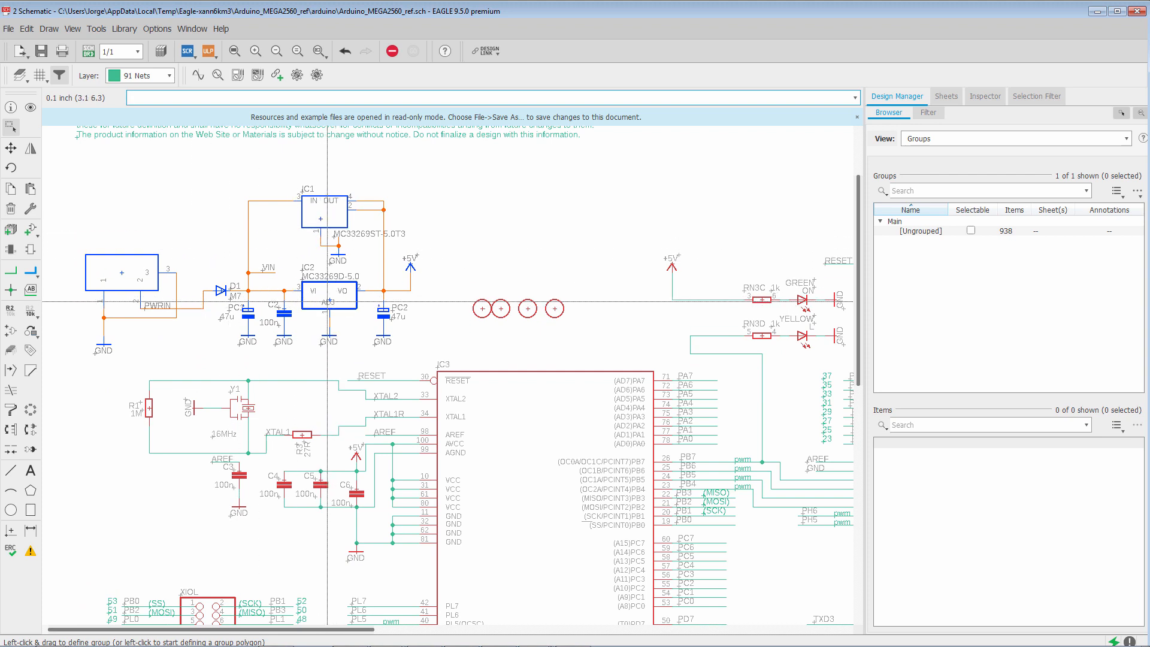
Group the selected power parts as a selectable group named POWER_MAIN.
right_click(329, 294)
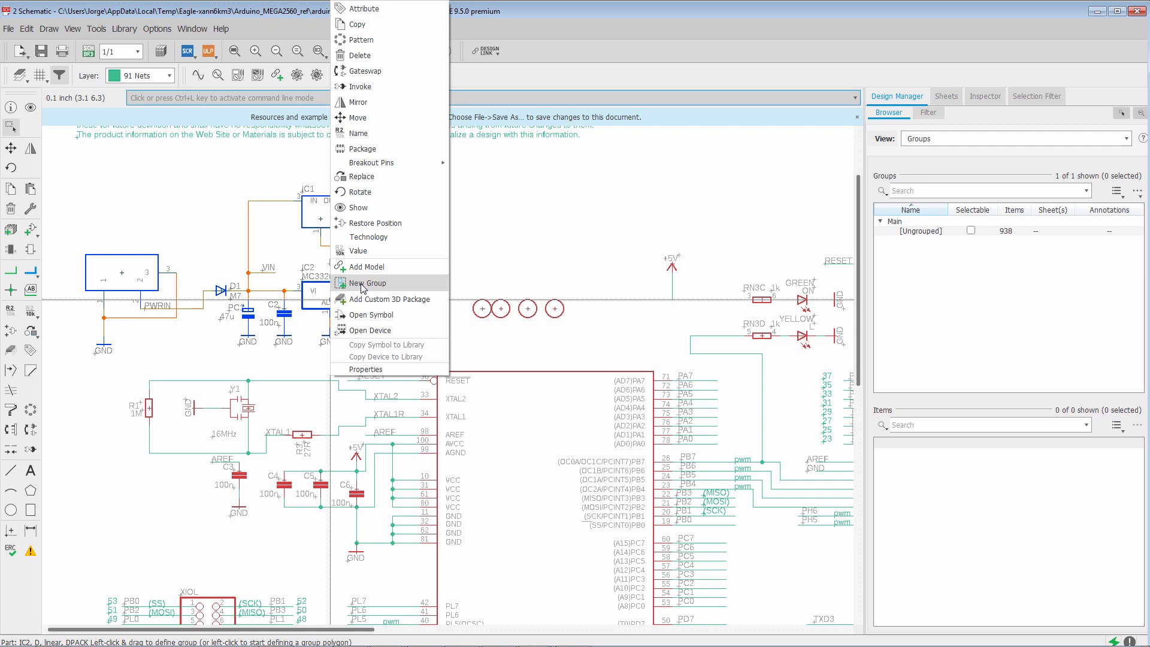
click(367, 284)
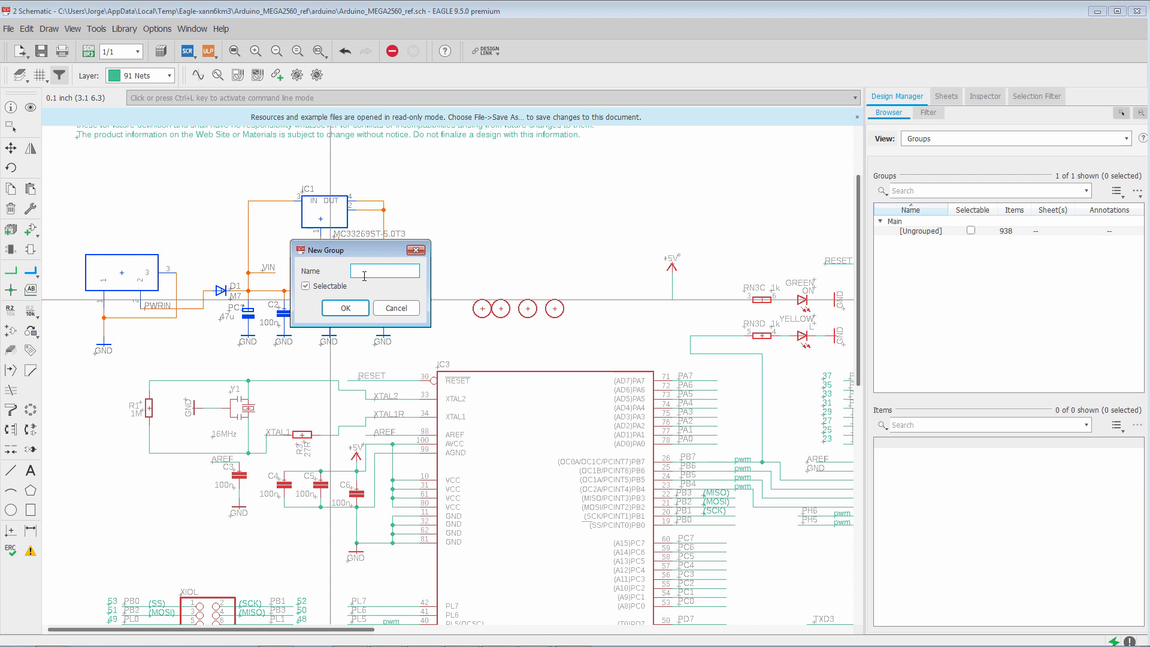
text(POWER_MAIN)
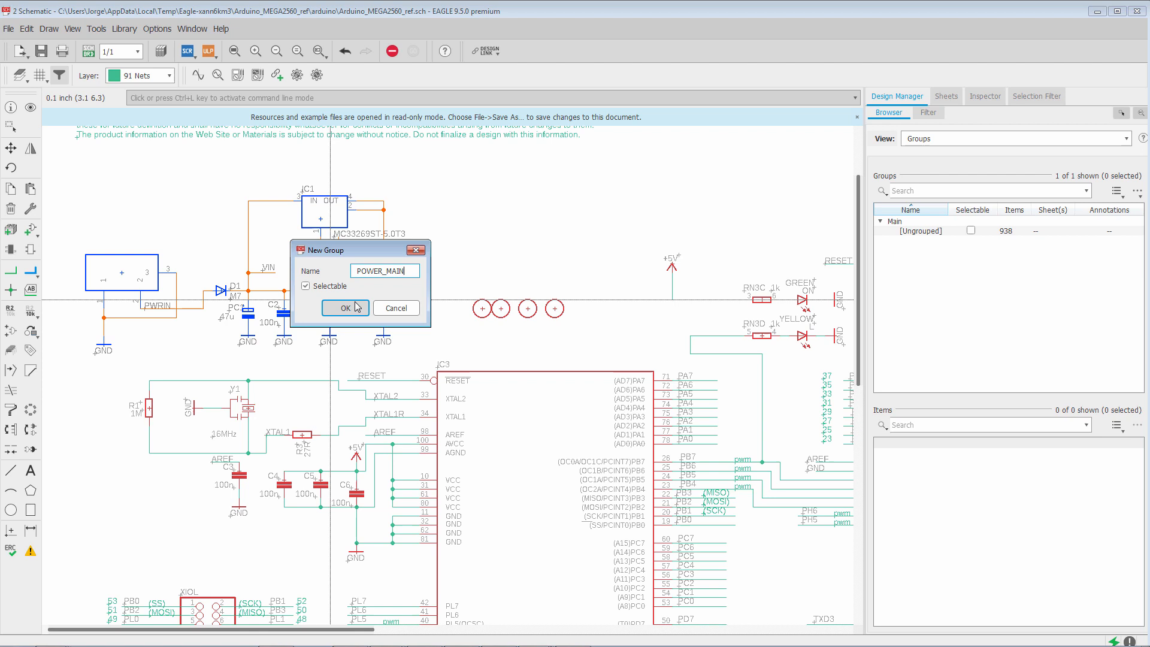
click(346, 308)
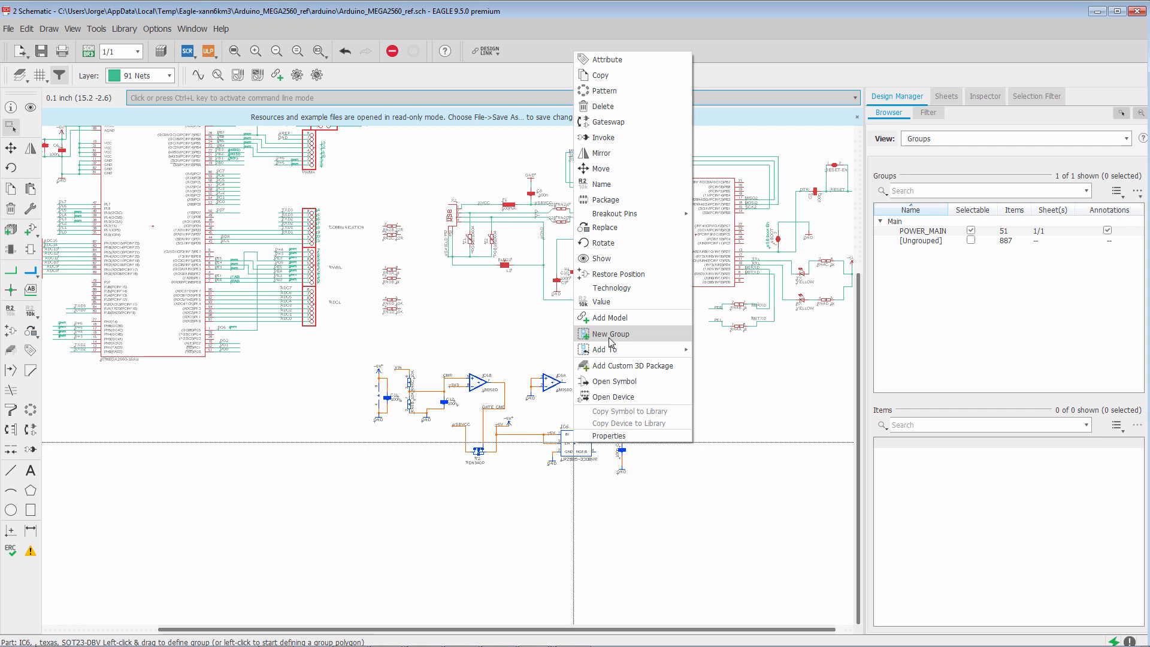
Create a selectable POWER_3V3 group from the selected 3.3 V supply parts.
click(609, 333)
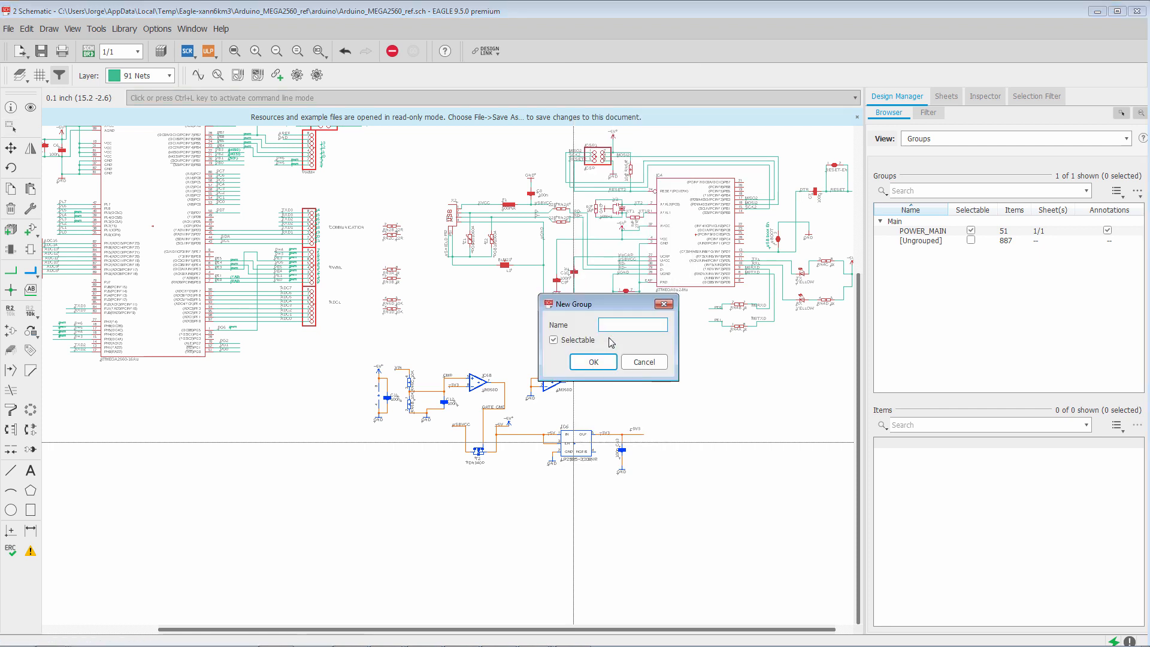
text(POWER_3V3)
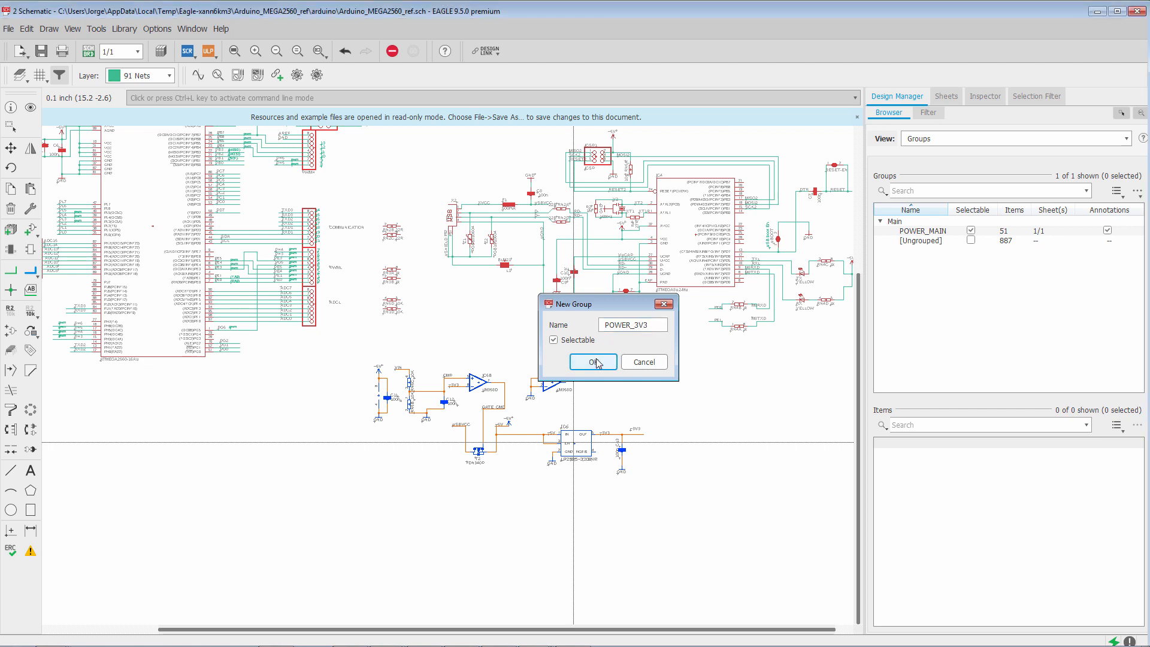
click(592, 362)
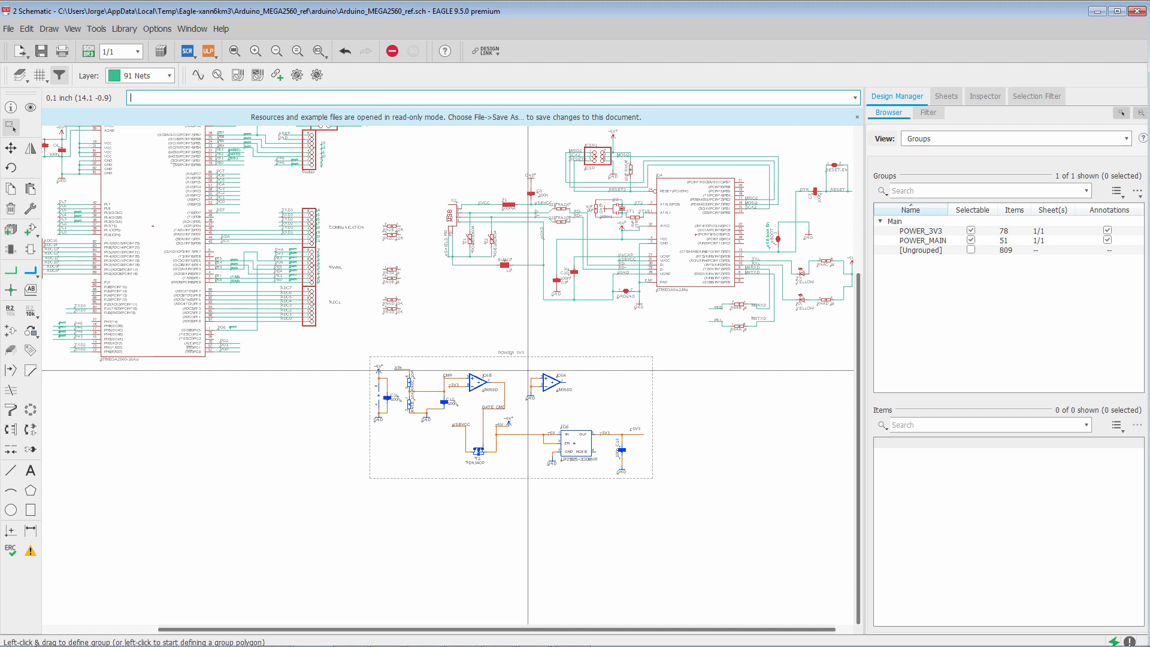
mouse_move(514, 359)
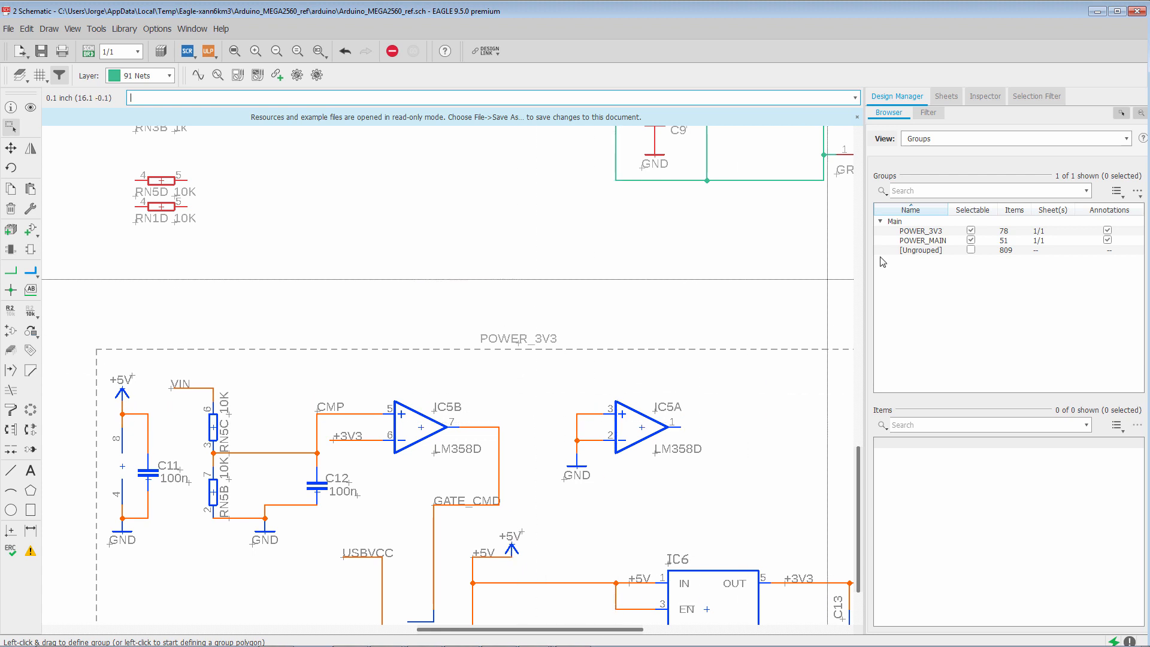
Select POWER_3V3 in the Design Manager Groups list and bring up its context menu.
click(922, 230)
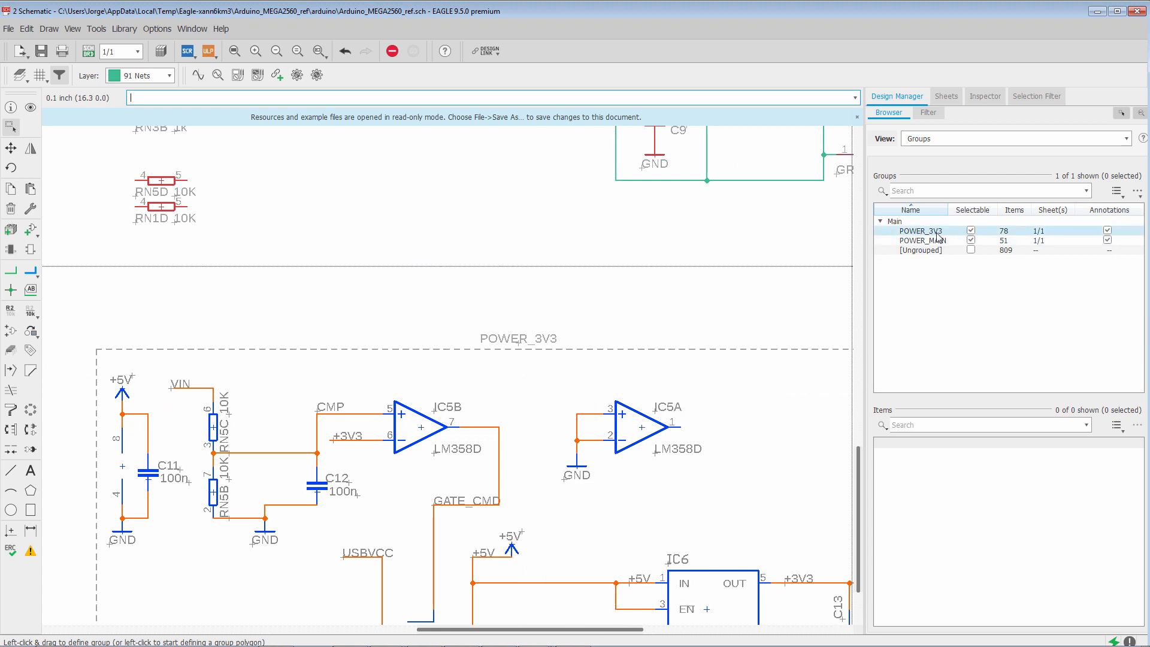
click(923, 240)
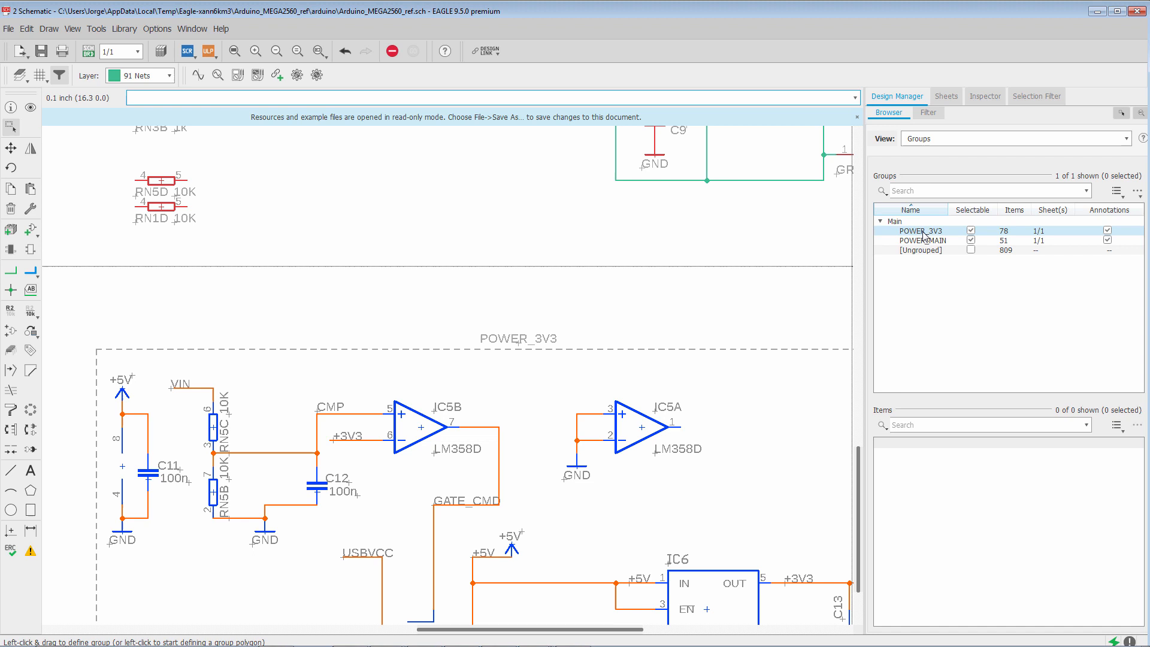
right_click(915, 230)
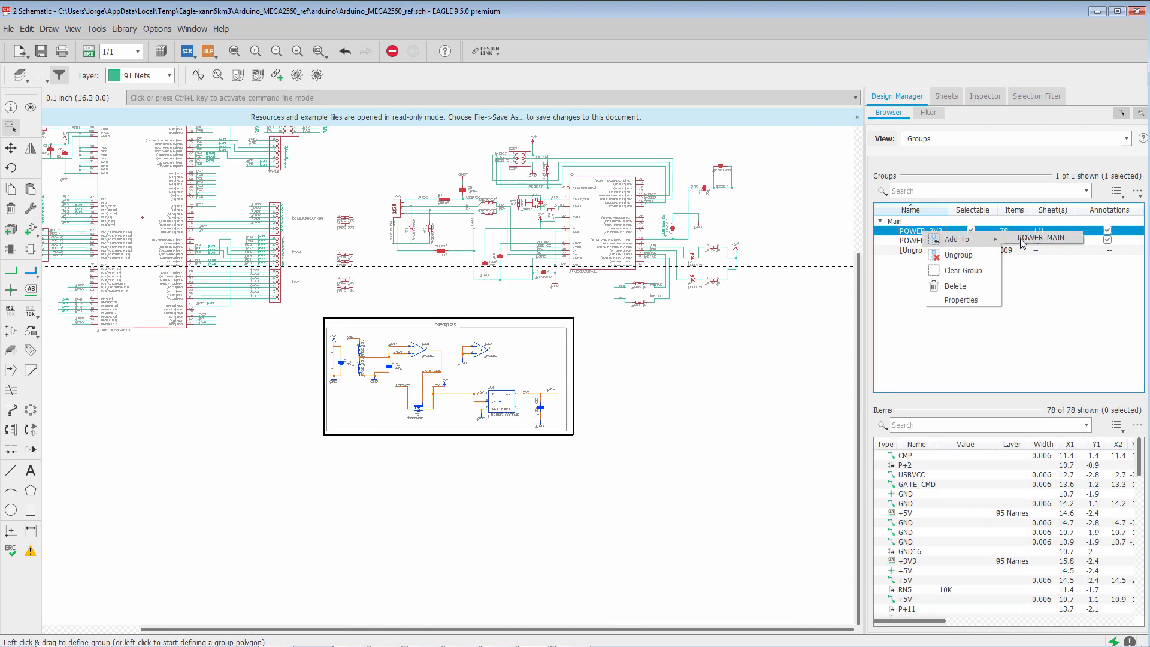
Add POWER_3V3 to POWER_MAIN and expand POWER_MAIN to show the subgroup.
click(1042, 238)
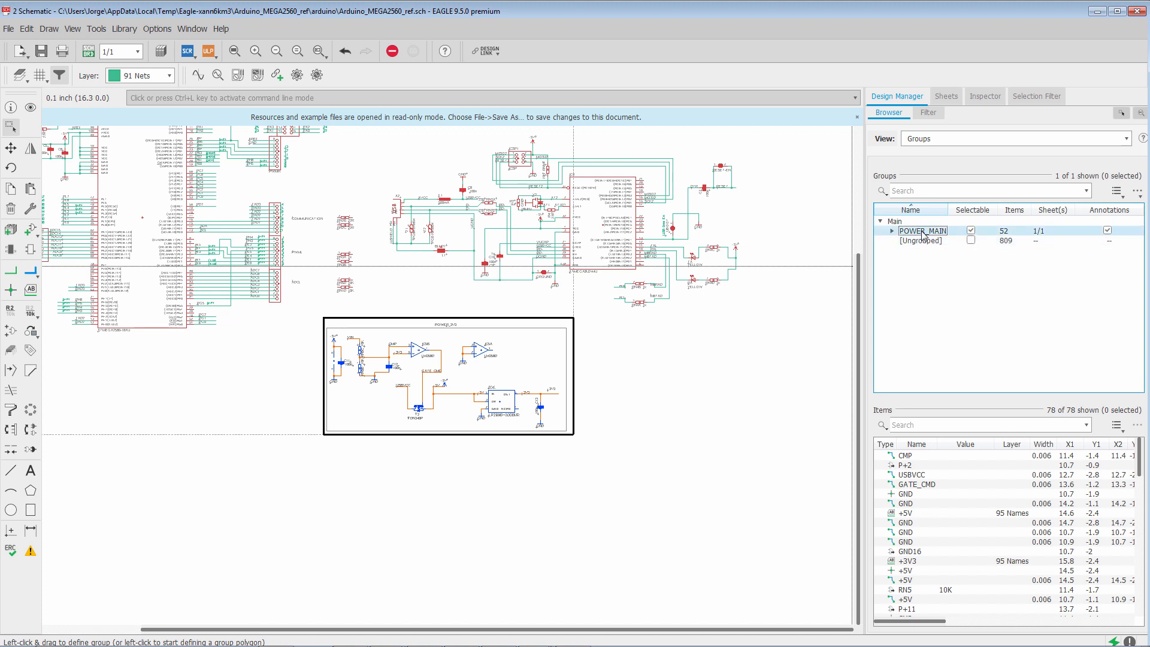
mouse_move(923, 236)
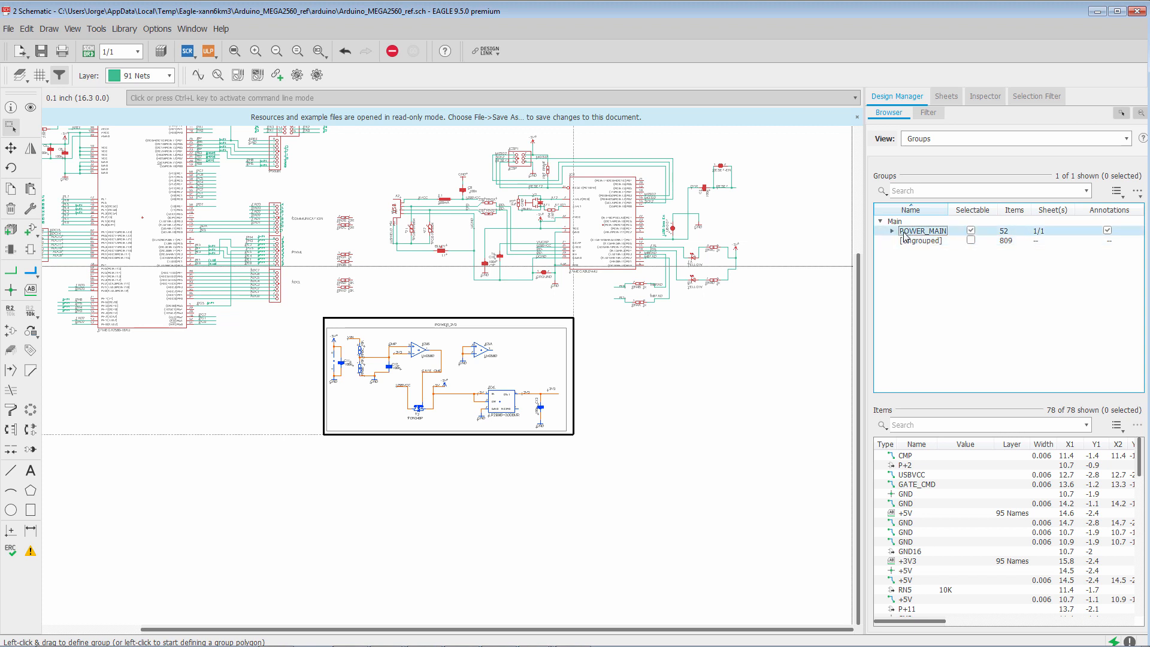
click(892, 230)
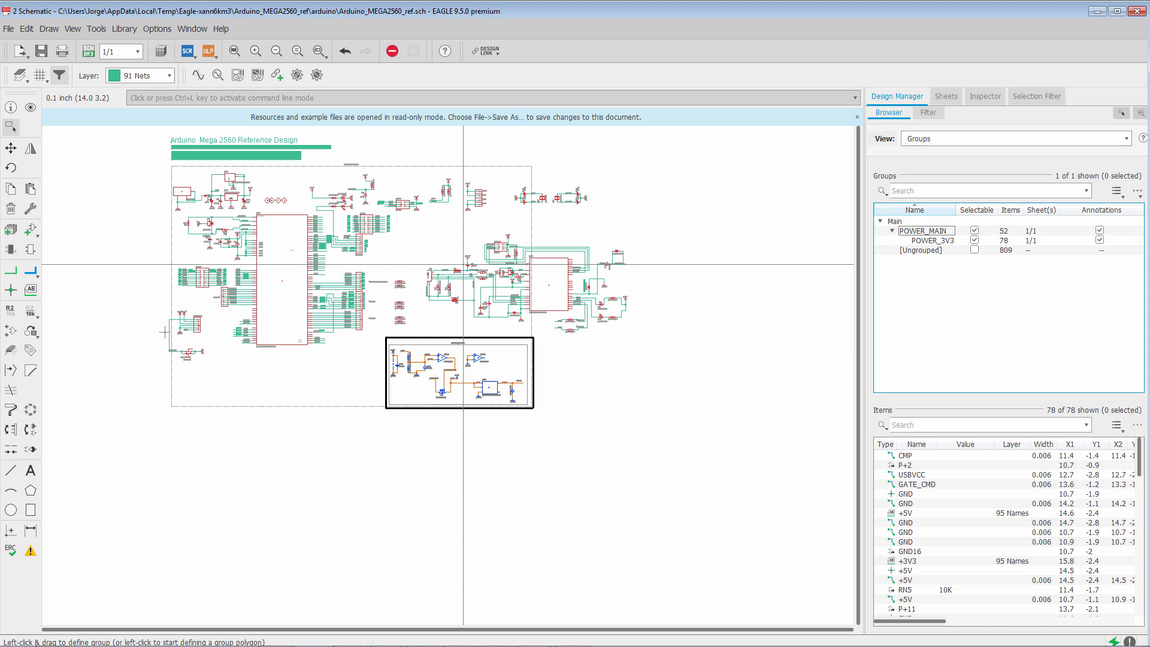
click(920, 250)
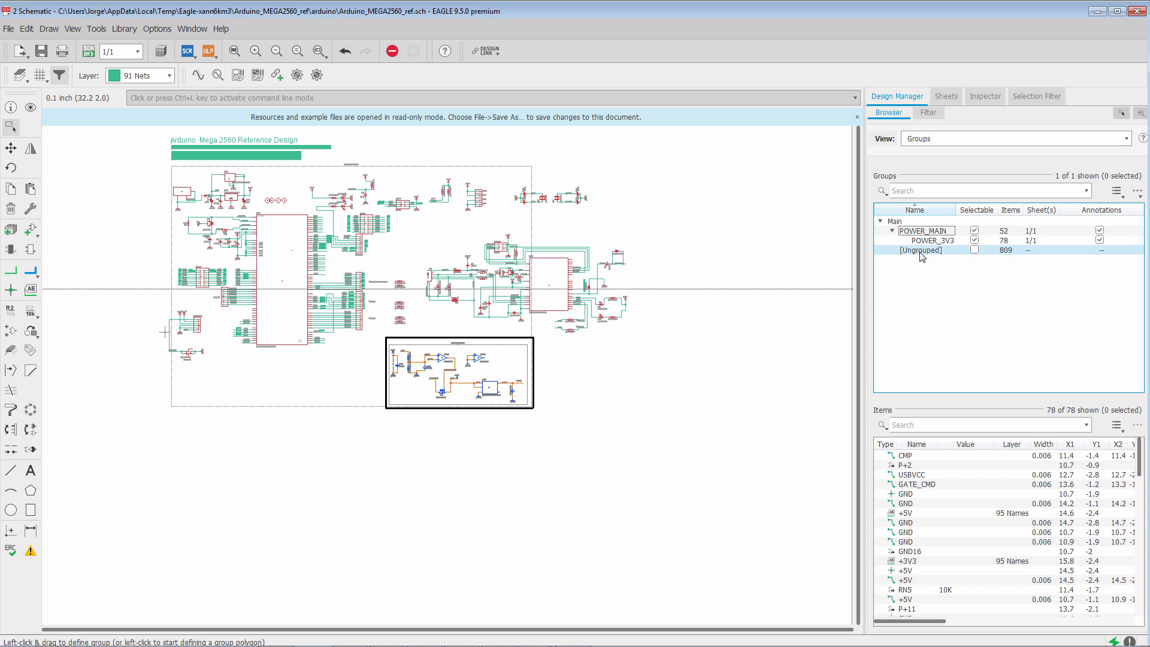
click(931, 240)
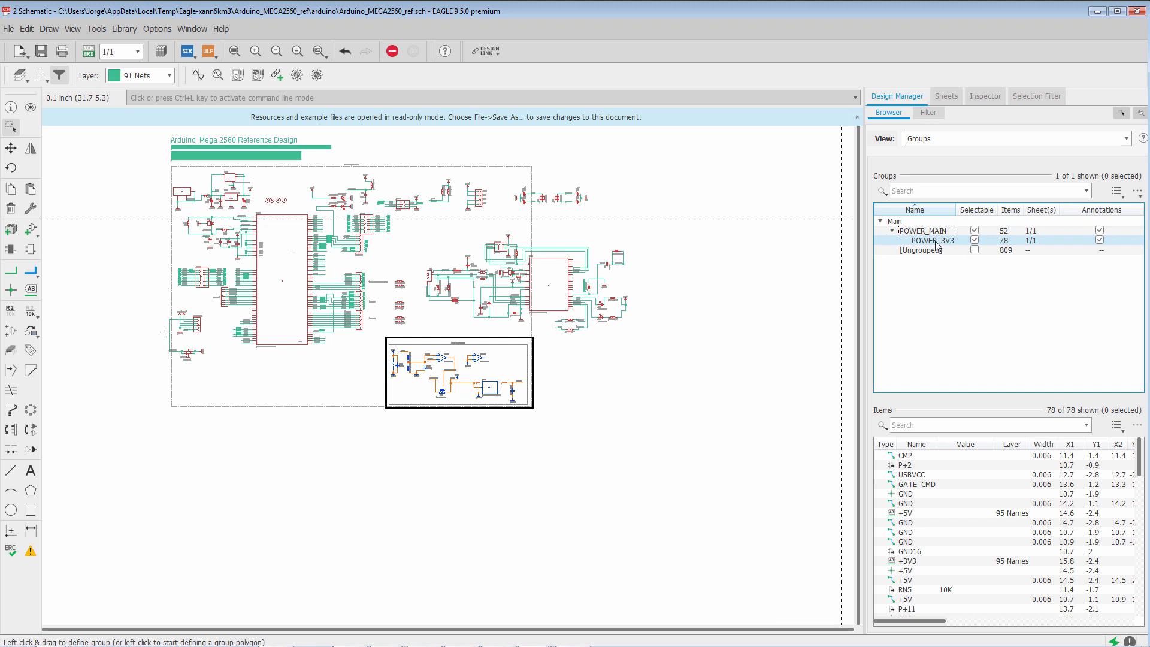
Bring up the nested POWER_3V3 group's context menu to reach Remove From POWER_MAIN.
right_click(927, 240)
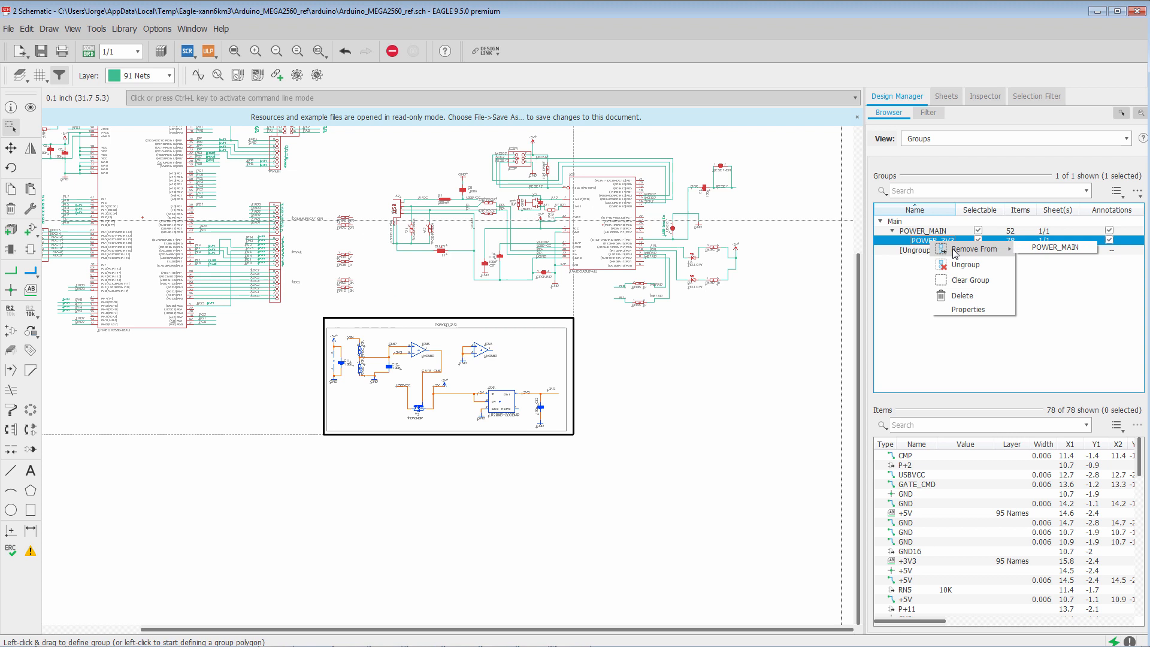